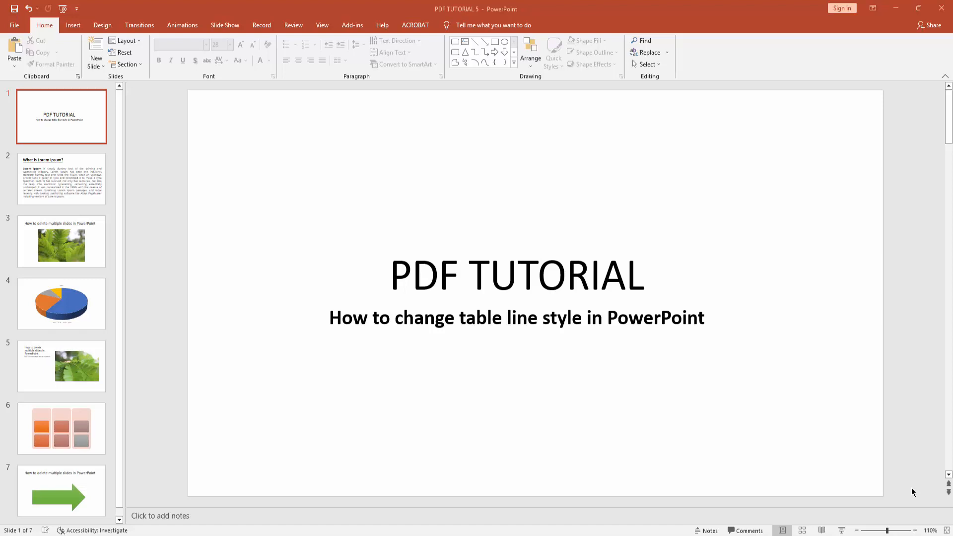
pyautogui.moveTo(95, 79)
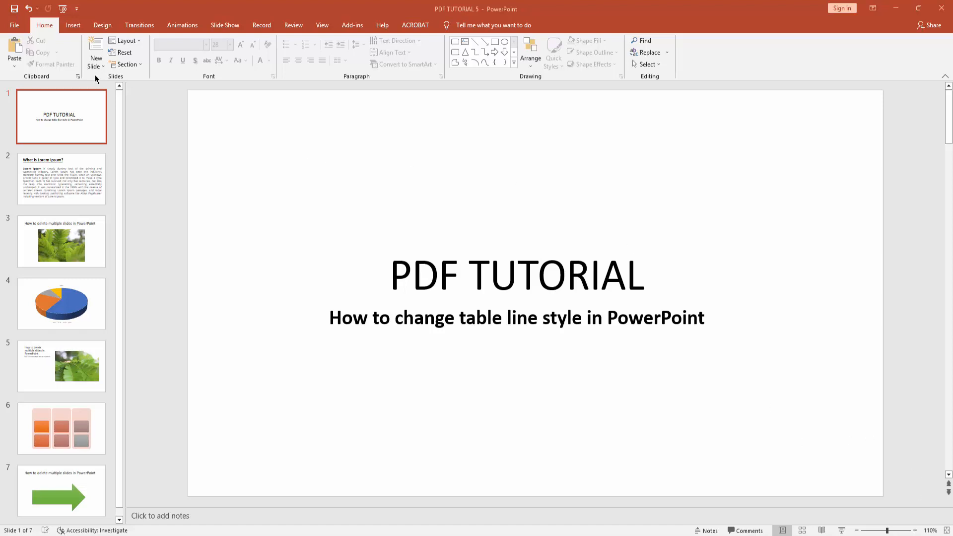
# - Insert a blank slide after the title and add a blue table, stretched taller down the slide
pyautogui.click(95, 59)
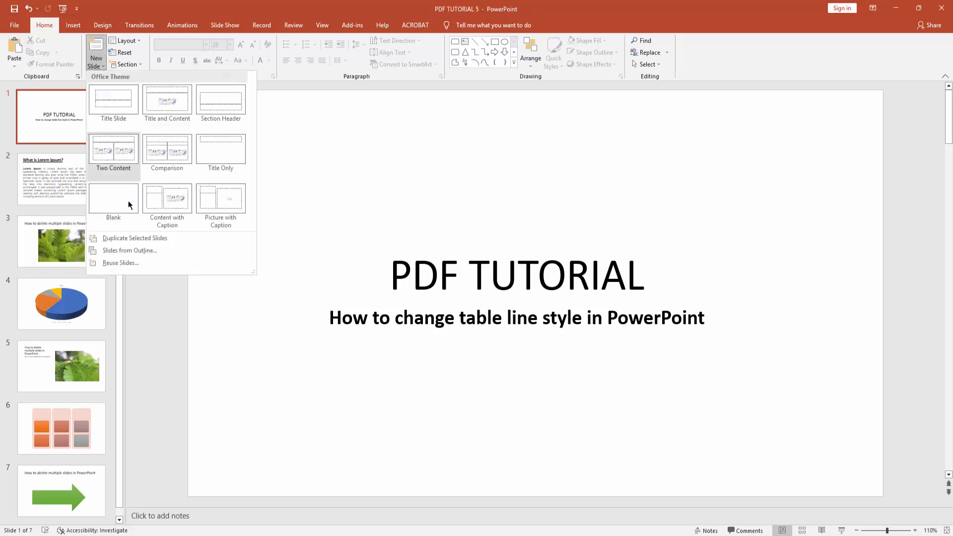
pyautogui.click(113, 198)
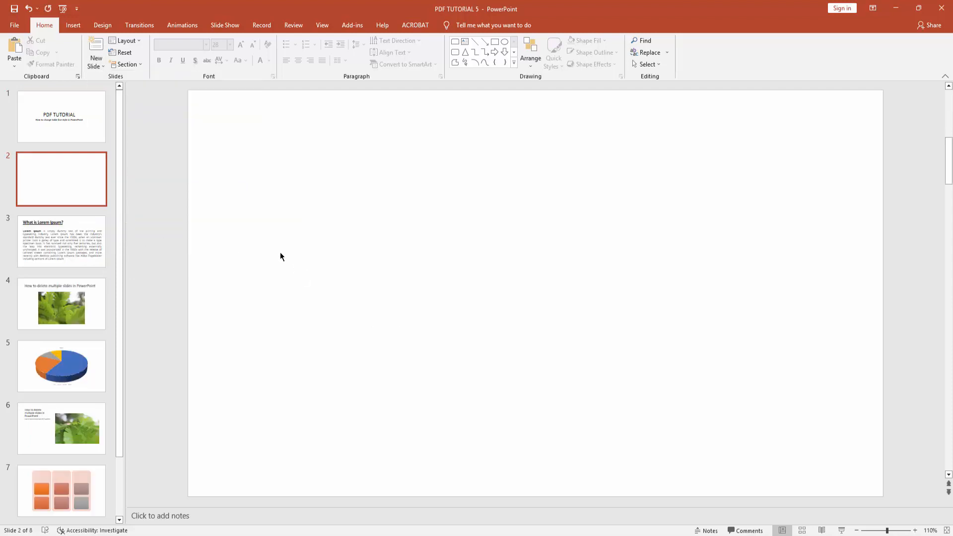
pyautogui.click(72, 25)
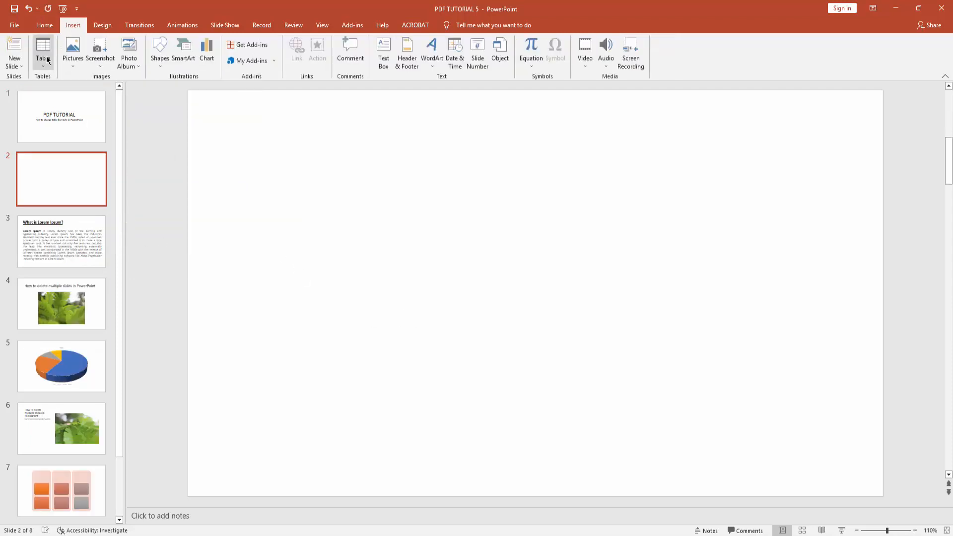
pyautogui.click(42, 52)
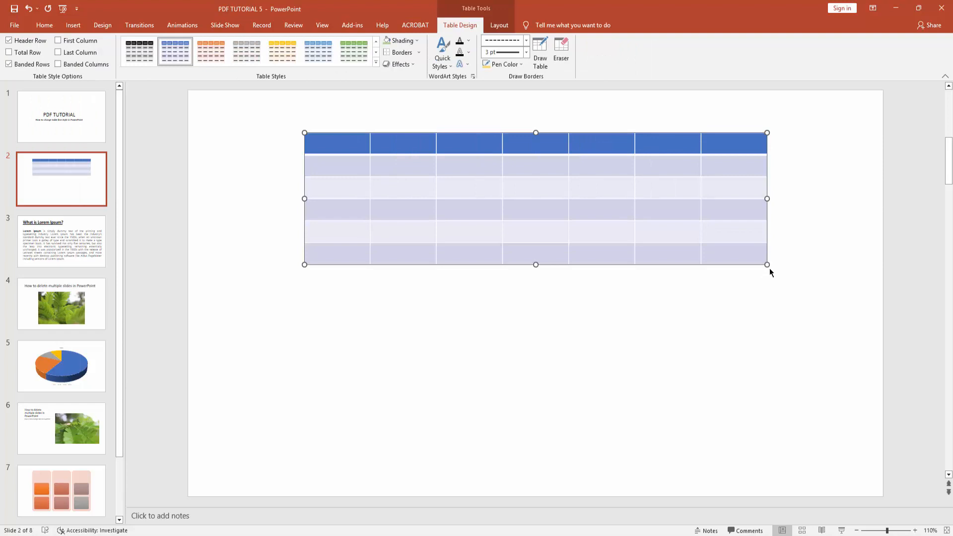
pyautogui.moveTo(536, 264); pyautogui.dragTo(535, 365)
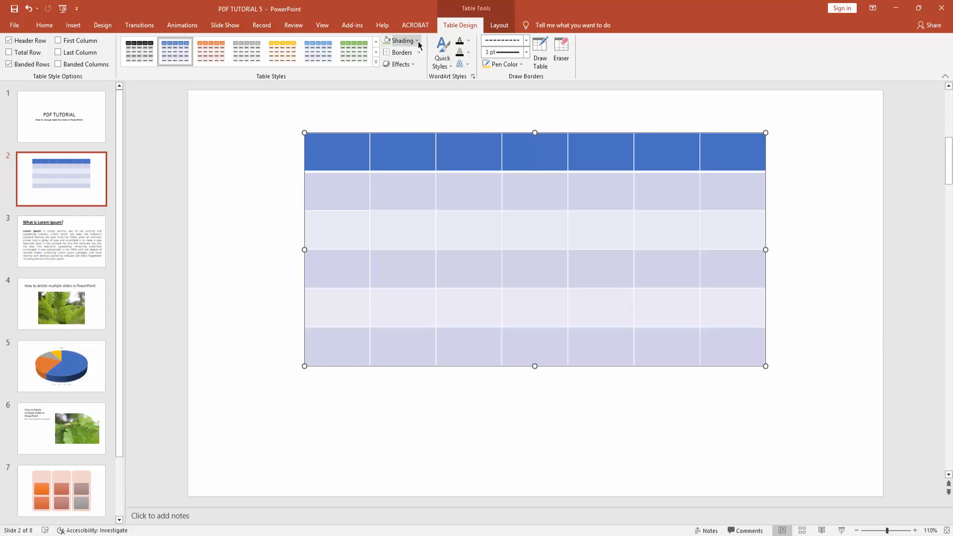
# - Apply a Left Border to the selected table from the Table Design Borders menu
pyautogui.click(403, 53)
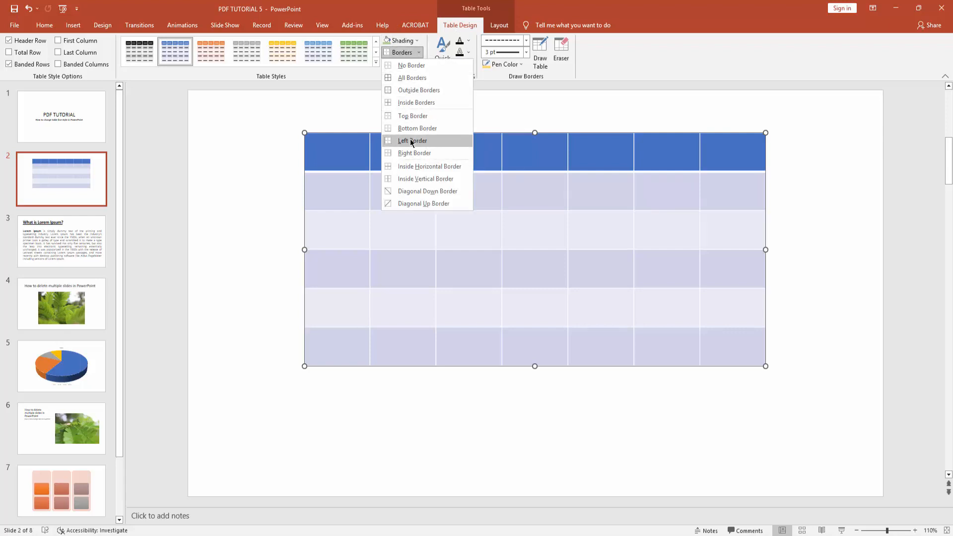
pyautogui.moveTo(412, 140)
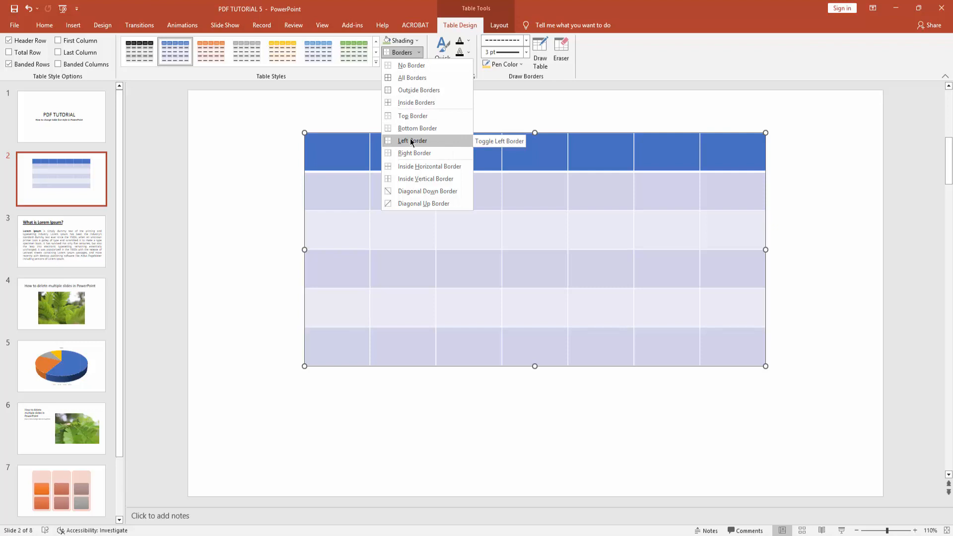
pyautogui.moveTo(429, 143)
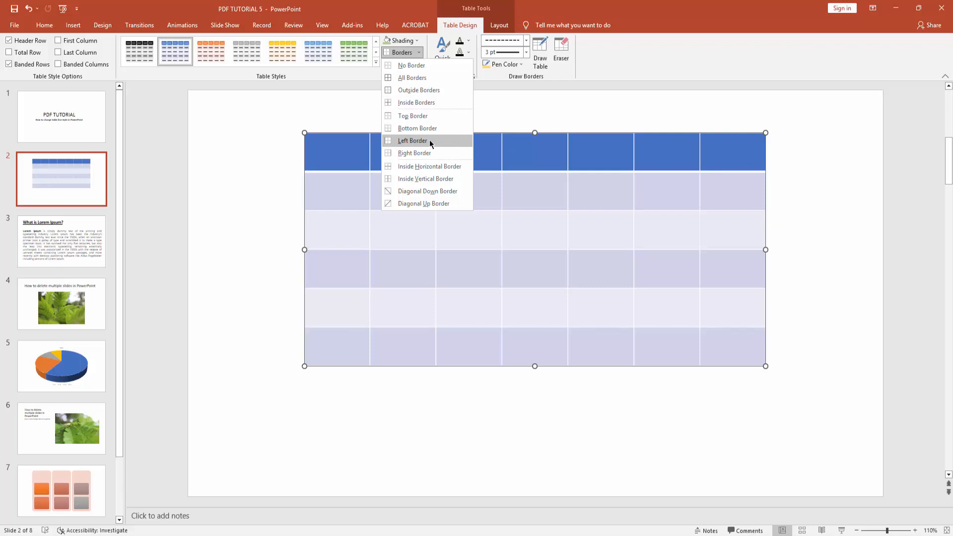
pyautogui.click(412, 140)
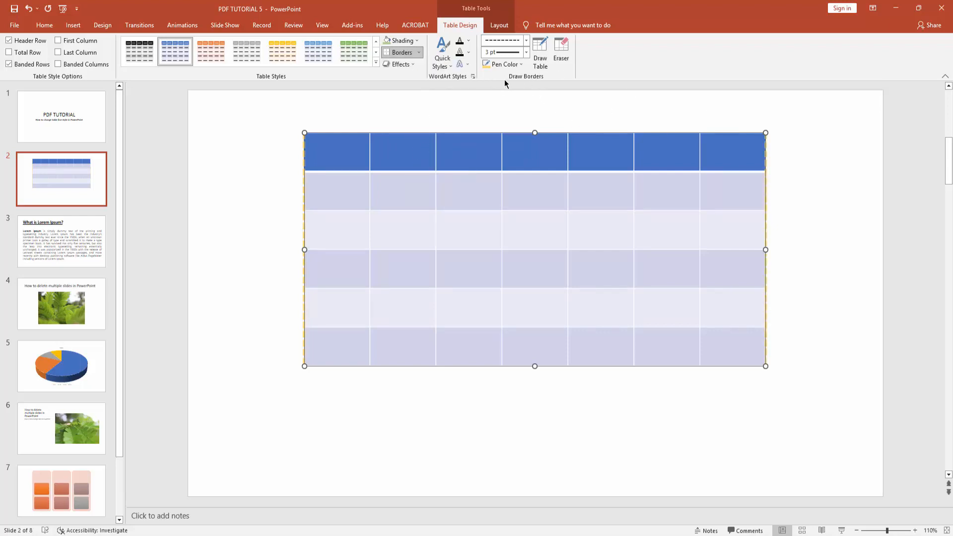
pyautogui.moveTo(524, 53)
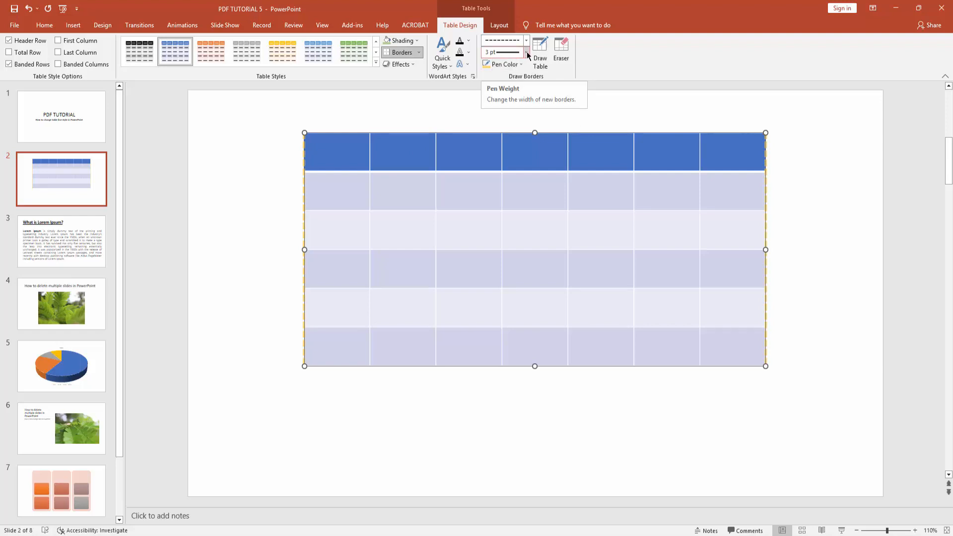
# - Set the border pen weight to 6 pt and the pen style to a solid line
pyautogui.click(526, 51)
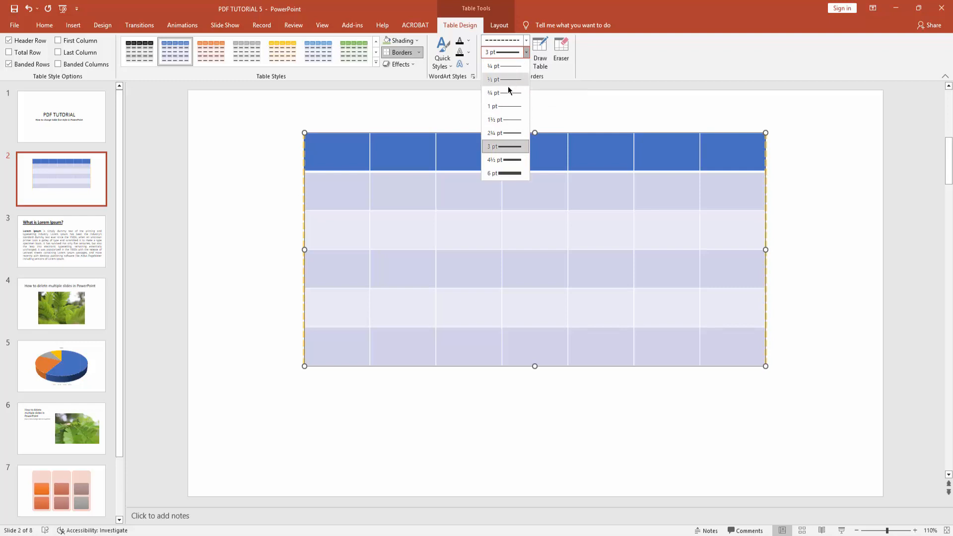
pyautogui.moveTo(504, 173)
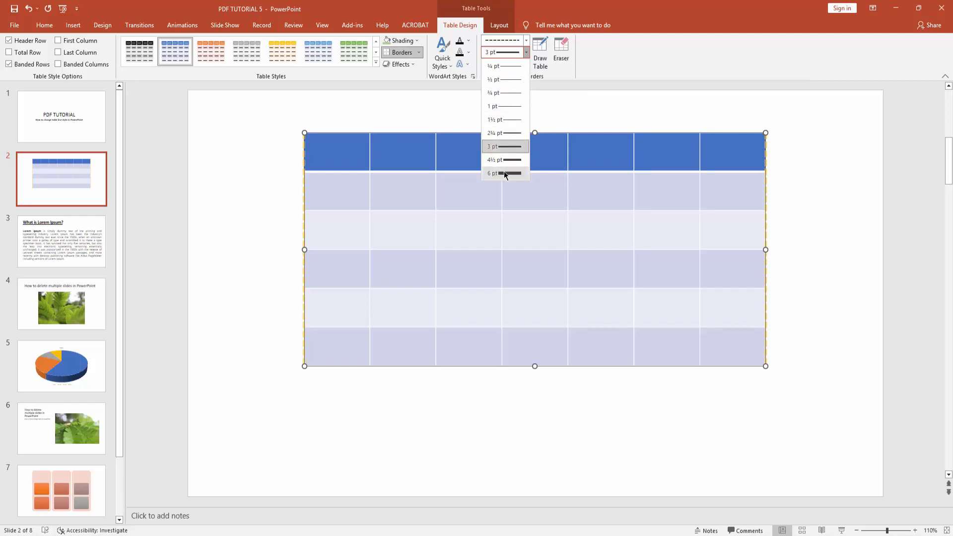
pyautogui.click(493, 173)
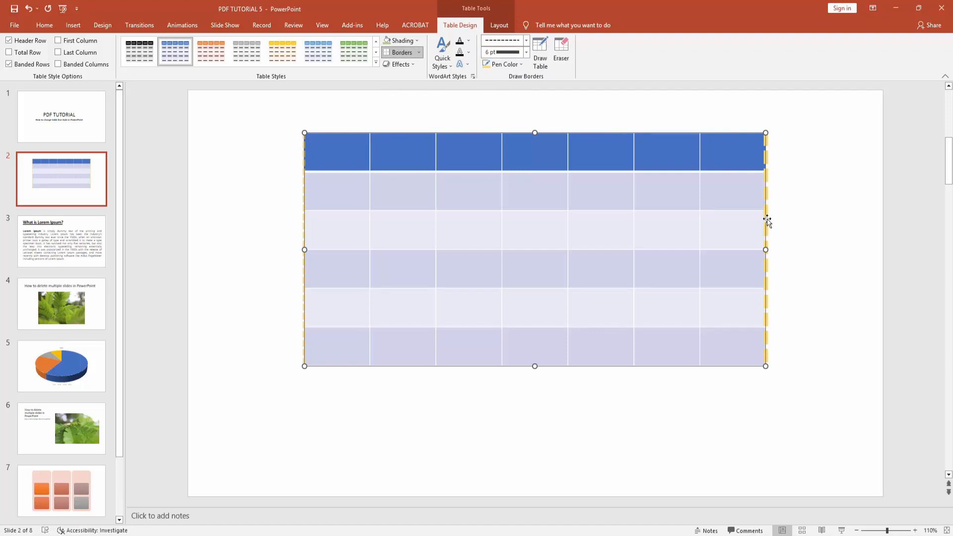
pyautogui.click(527, 52)
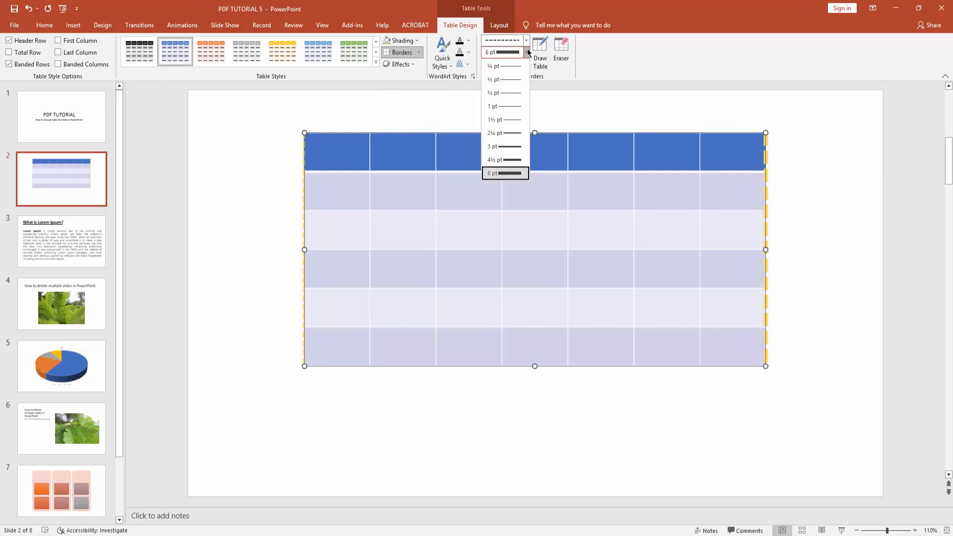
pyautogui.click(527, 40)
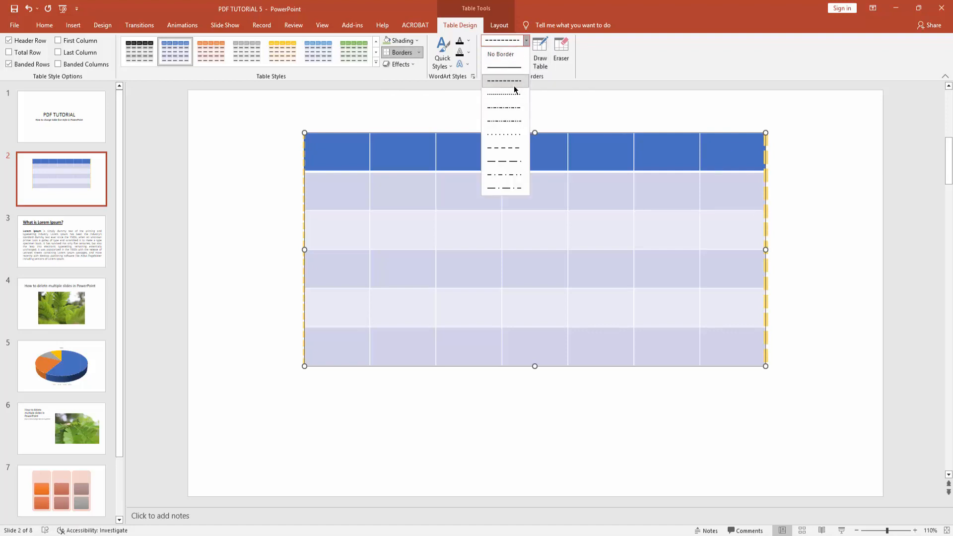
pyautogui.click(504, 81)
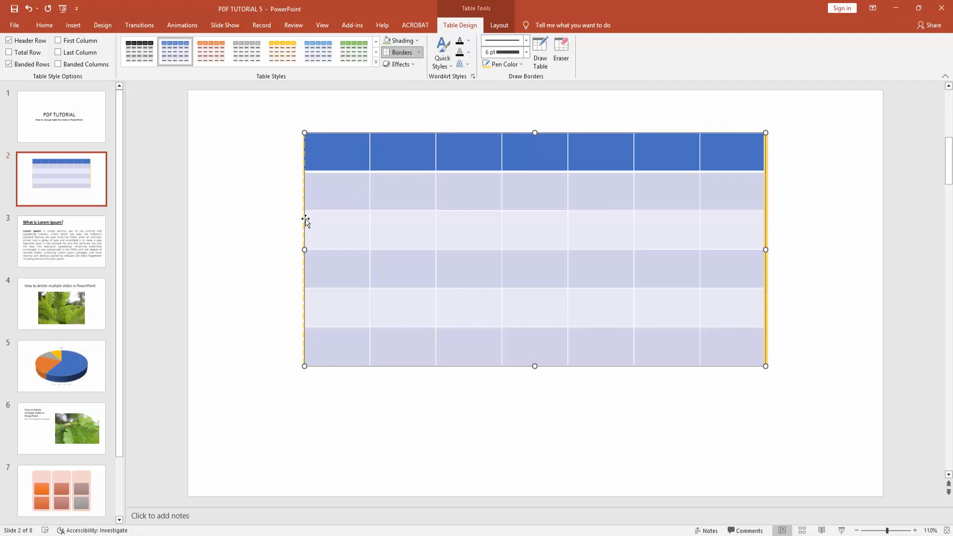
# - Apply the thick yellow border to the table's side edge, then return to the title slide
pyautogui.click(420, 53)
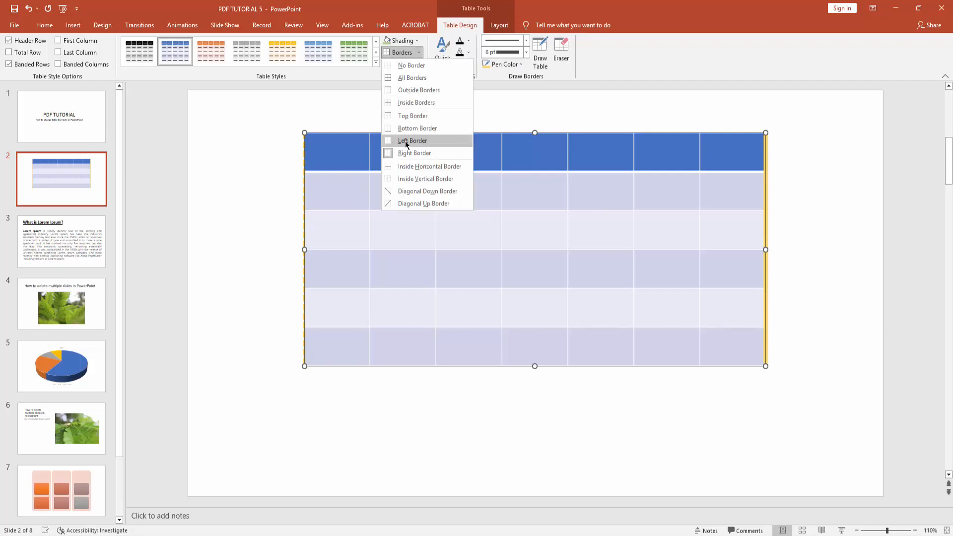
pyautogui.click(412, 140)
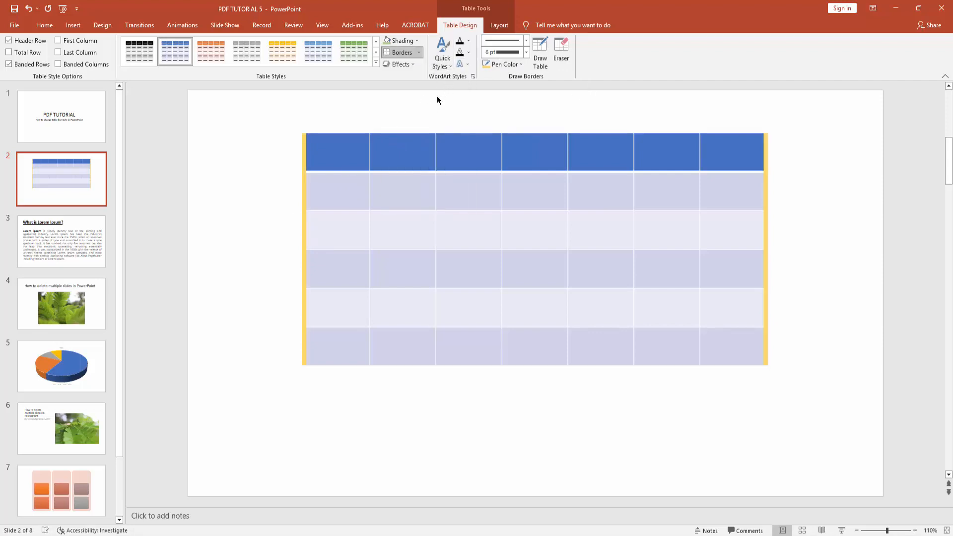
pyautogui.click(337, 192)
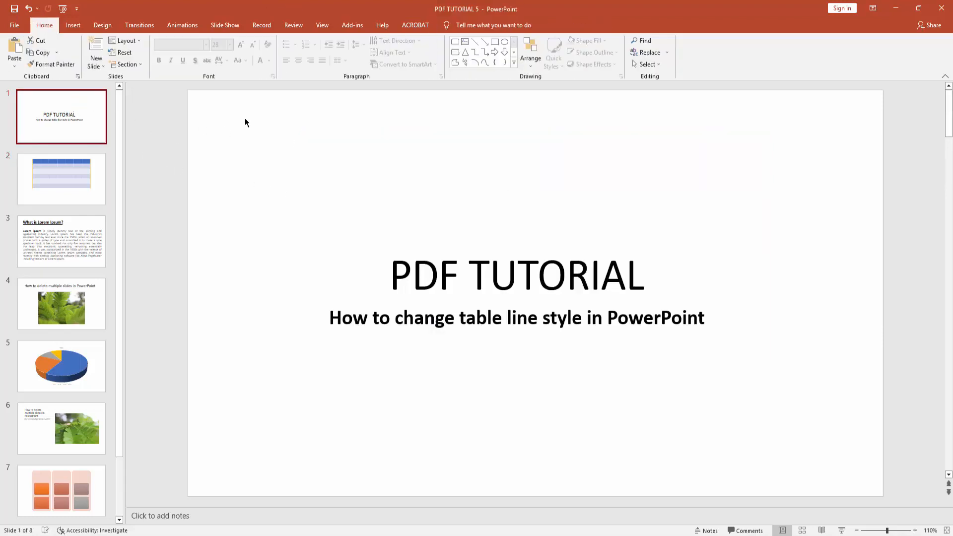
pyautogui.moveTo(940, 406)
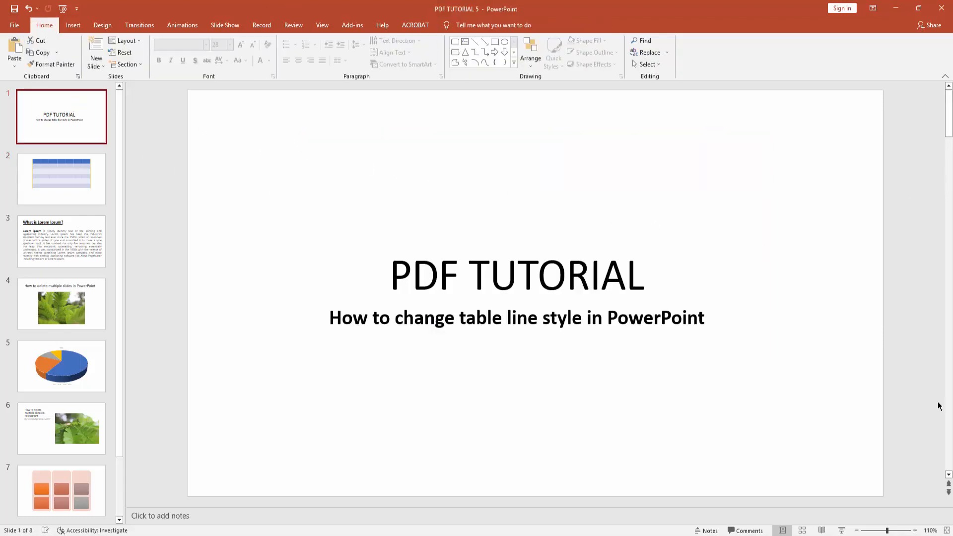